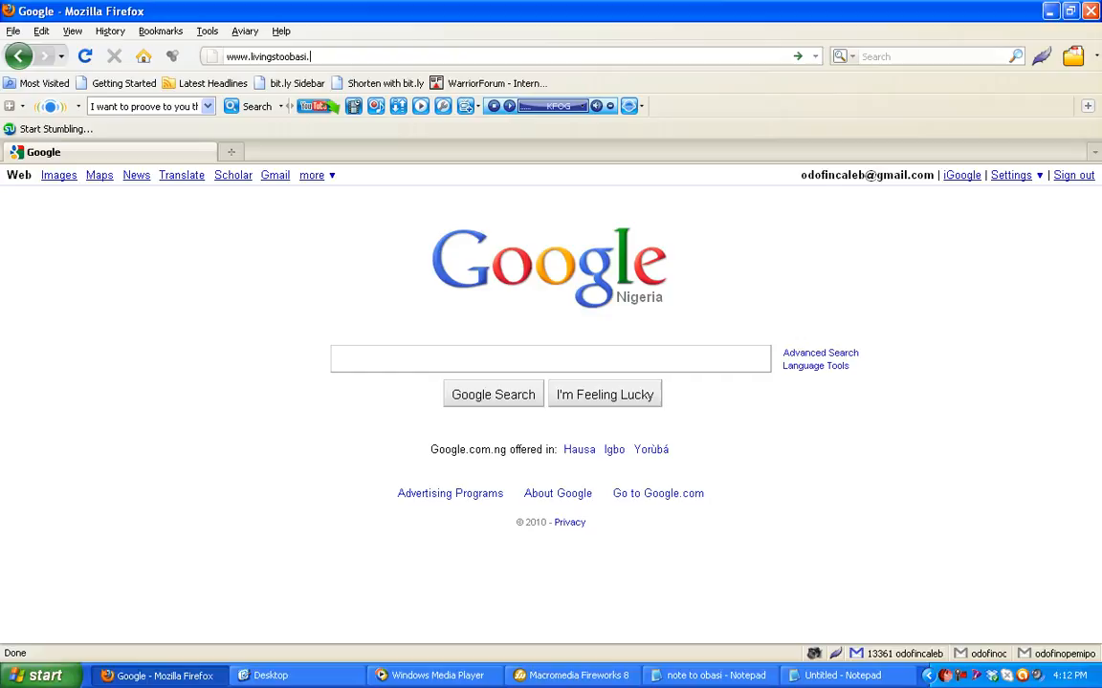
# - Load the Entrepreneurs' Cafe wp-admin address to reach the WordPress login page
pyautogui.write('com/wp-login.php?redirect_to=http%3A%2F%2F')
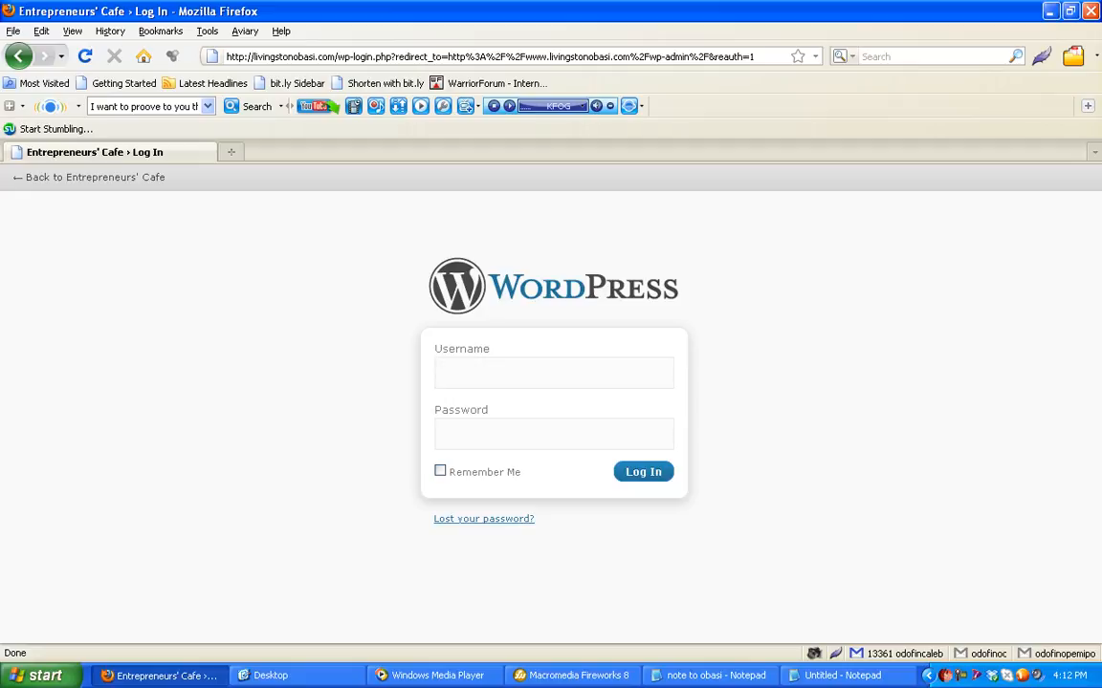
# - Sign in with the username and password to reach the Entrepreneurs' Cafe dashboard
pyautogui.write('livingston')
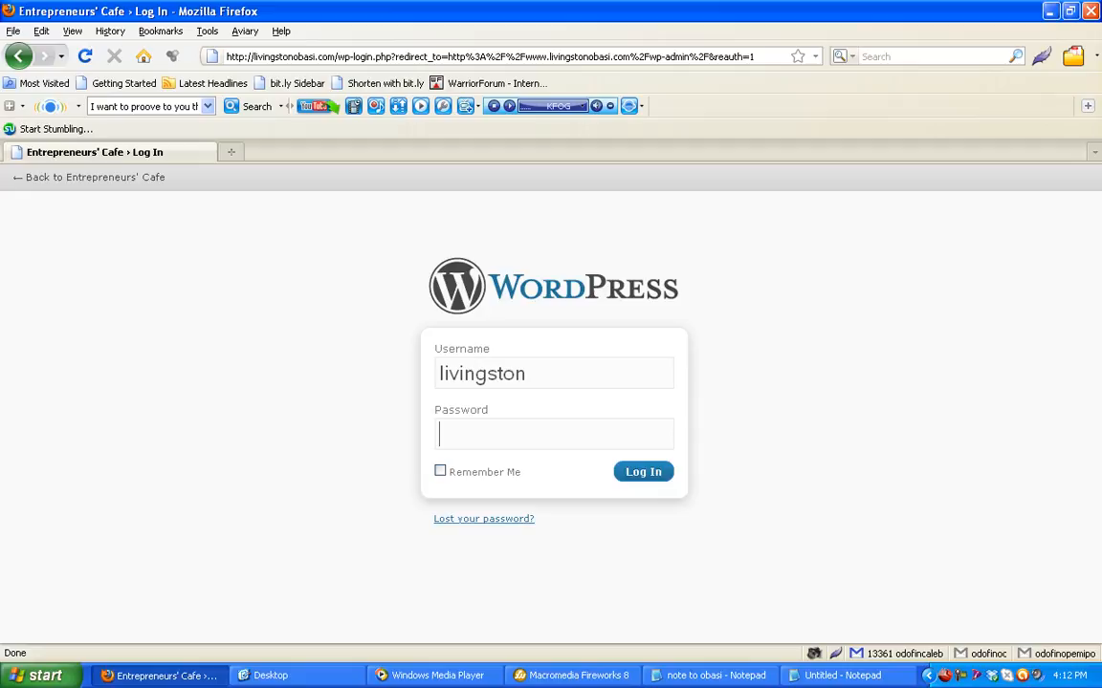
pyautogui.write('••')
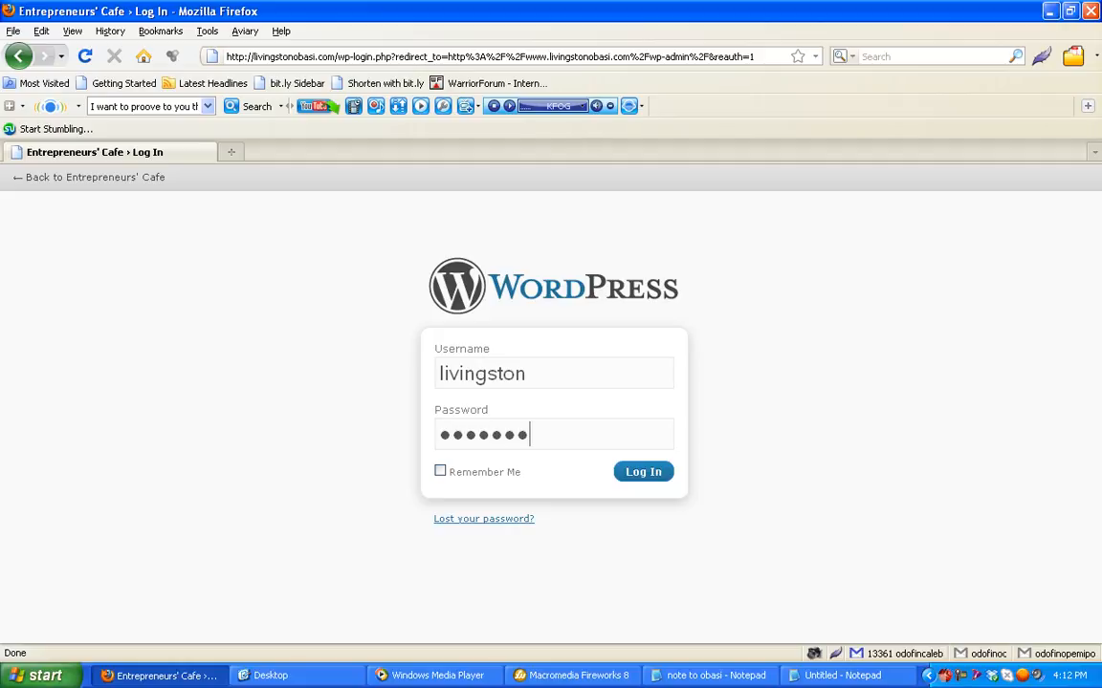
pyautogui.write('*')
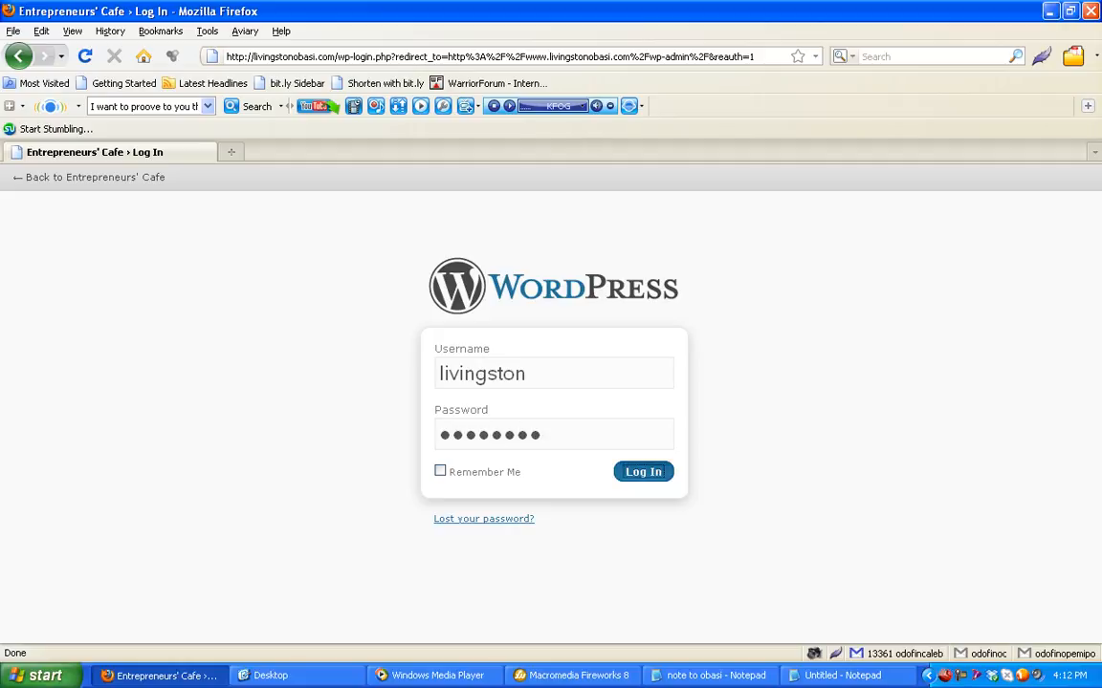
pyautogui.click(642, 471)
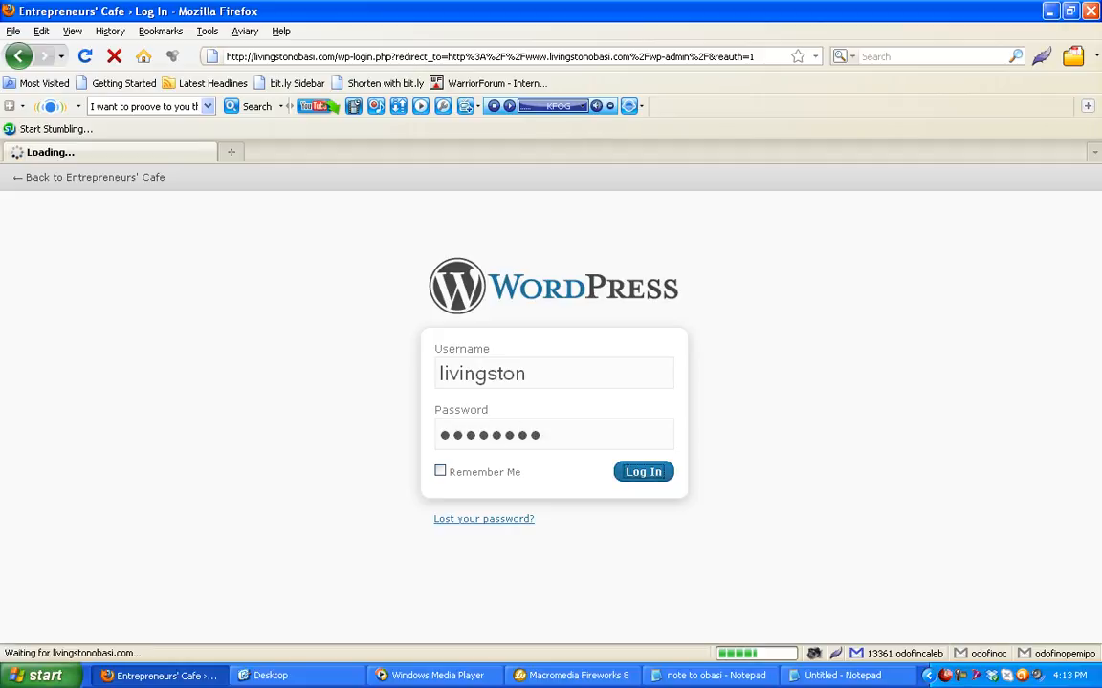
pyautogui.click(643, 470)
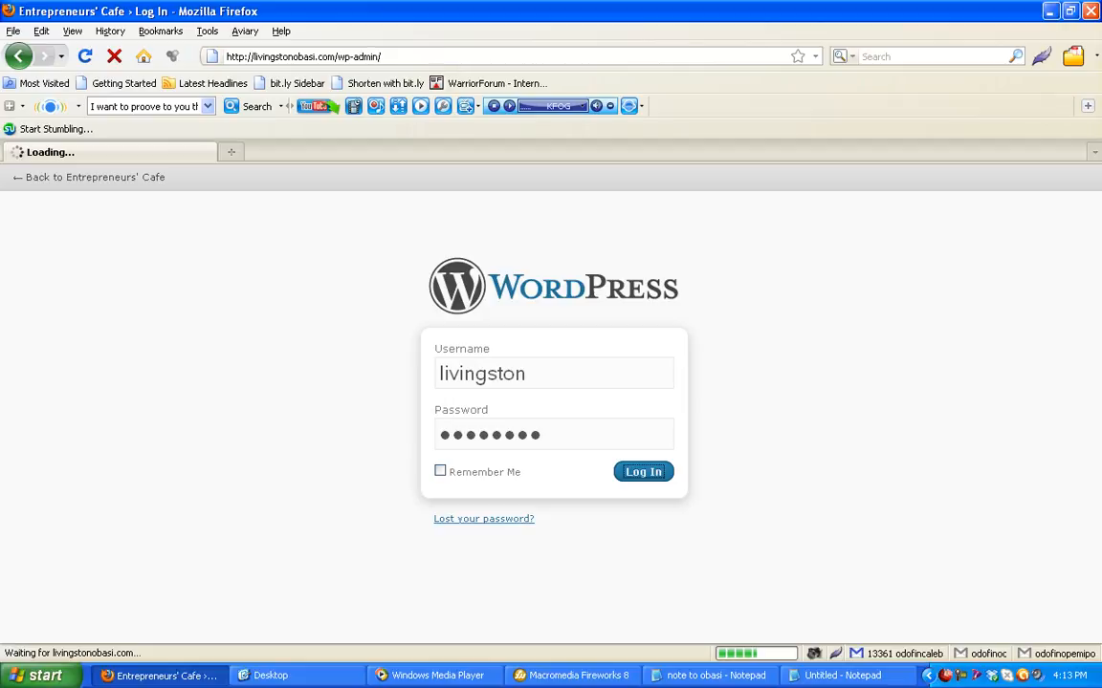
pyautogui.click(643, 471)
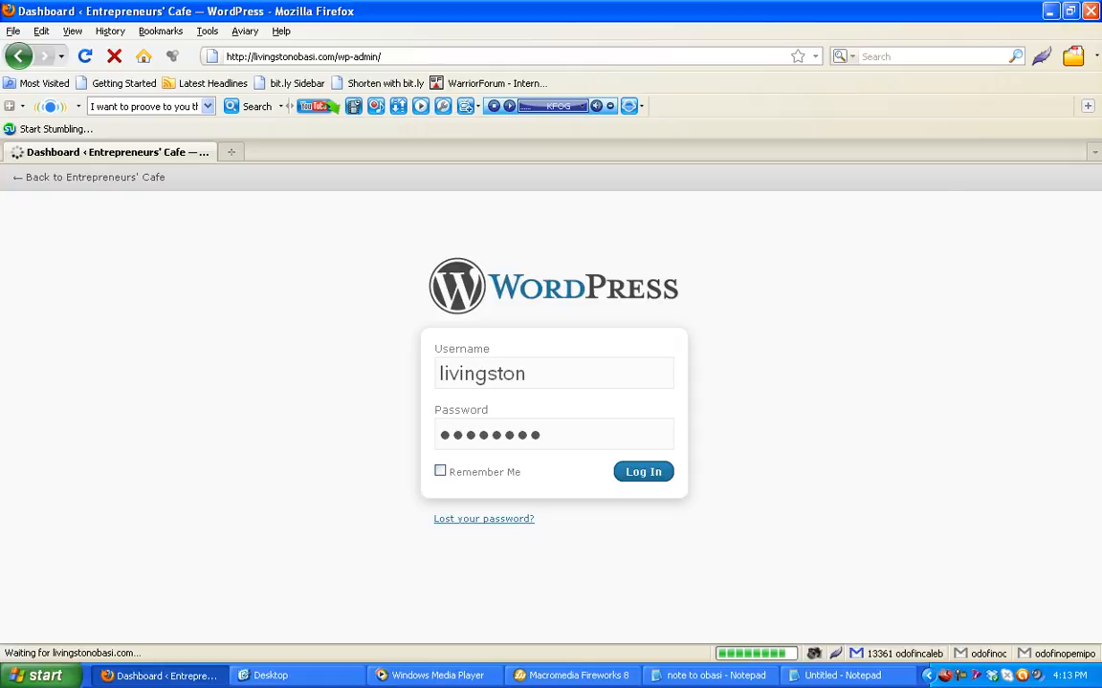
pyautogui.click(642, 471)
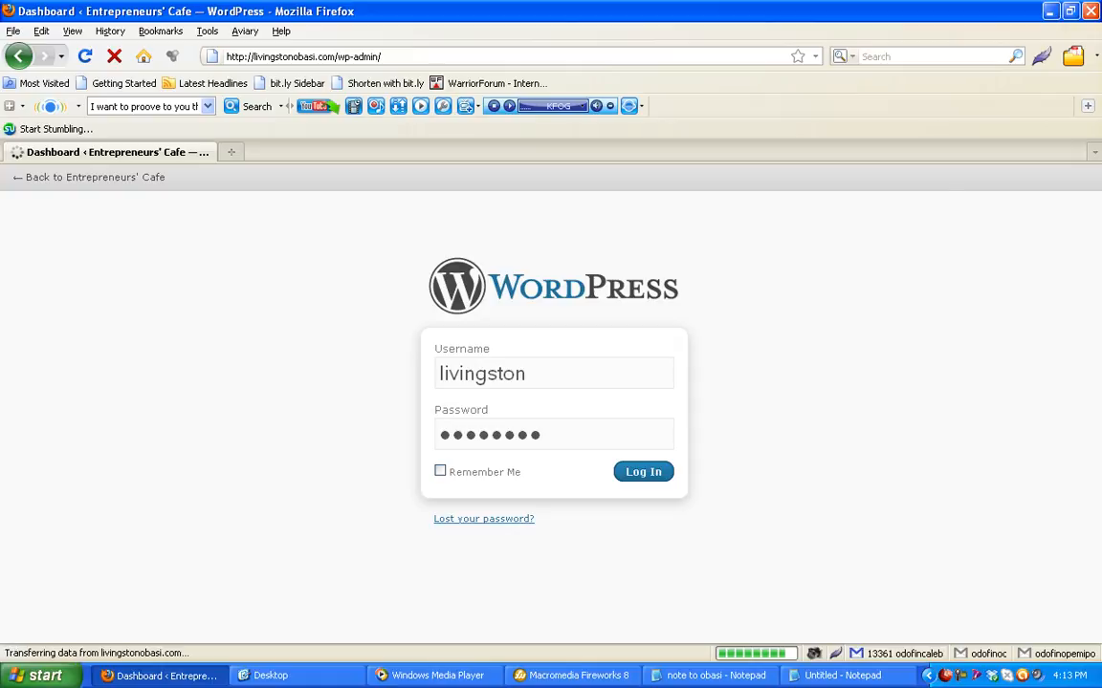
pyautogui.click(643, 471)
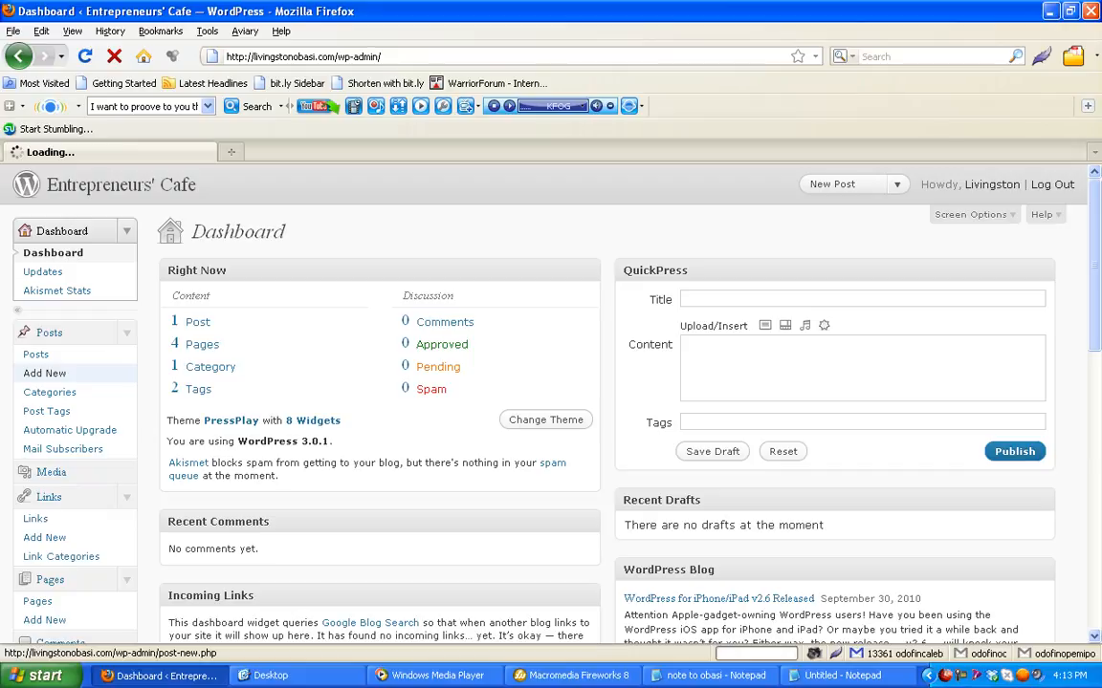
# - Start a new, empty post from Posts > Add New
pyautogui.click(44, 373)
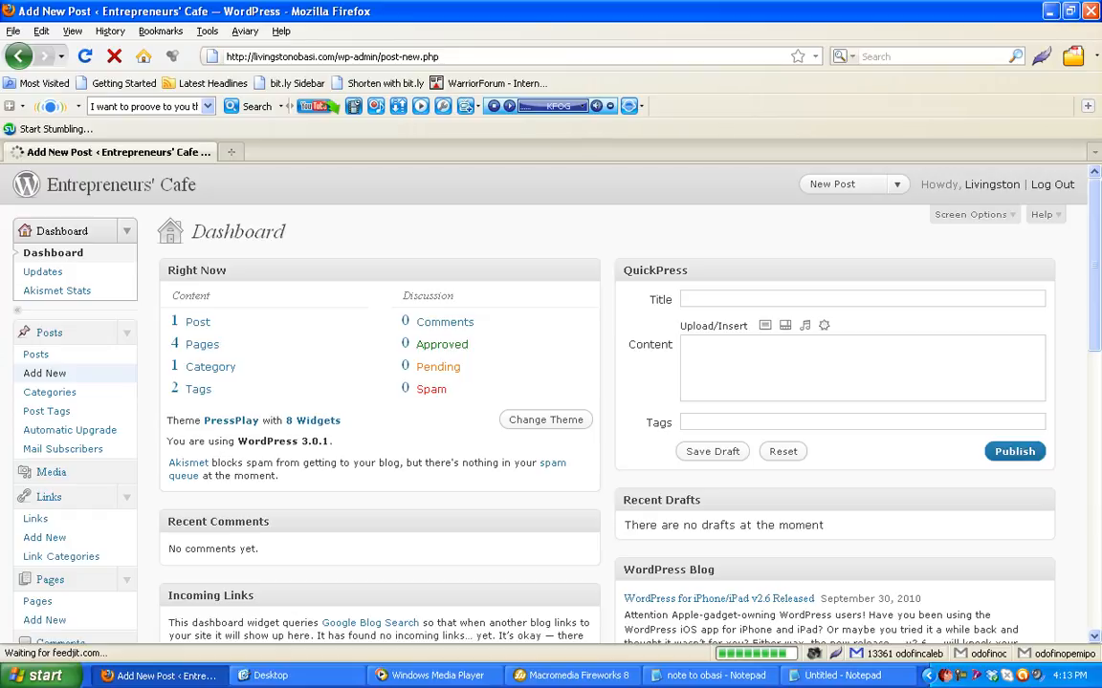
pyautogui.click(44, 373)
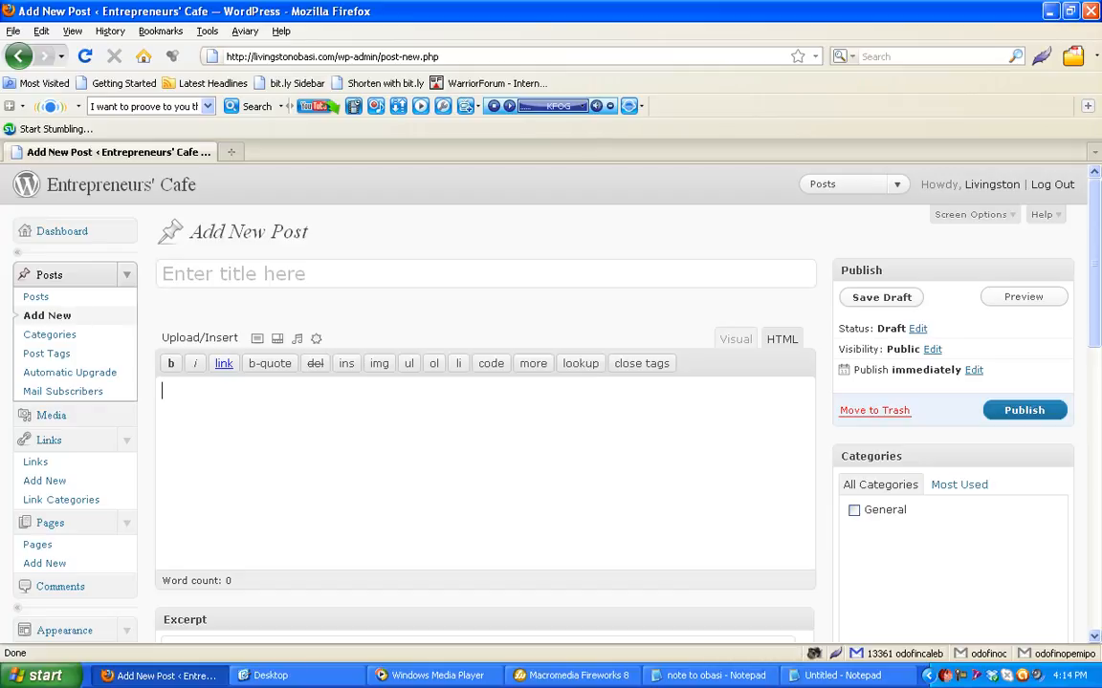
pyautogui.scroll(-3)
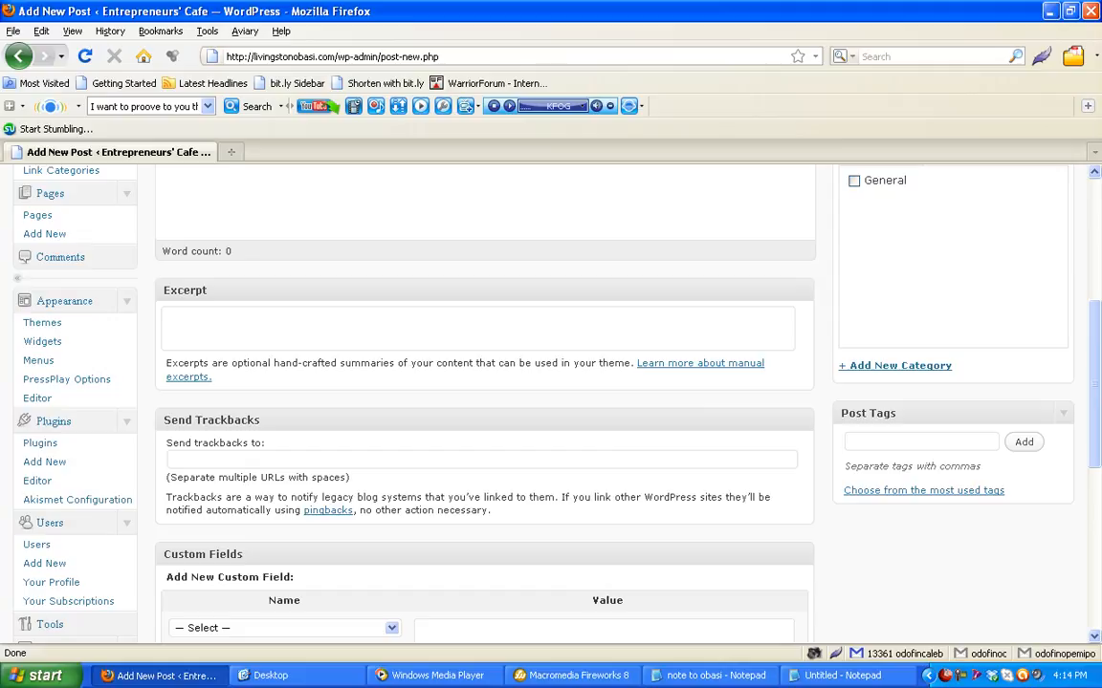
pyautogui.click(922, 440)
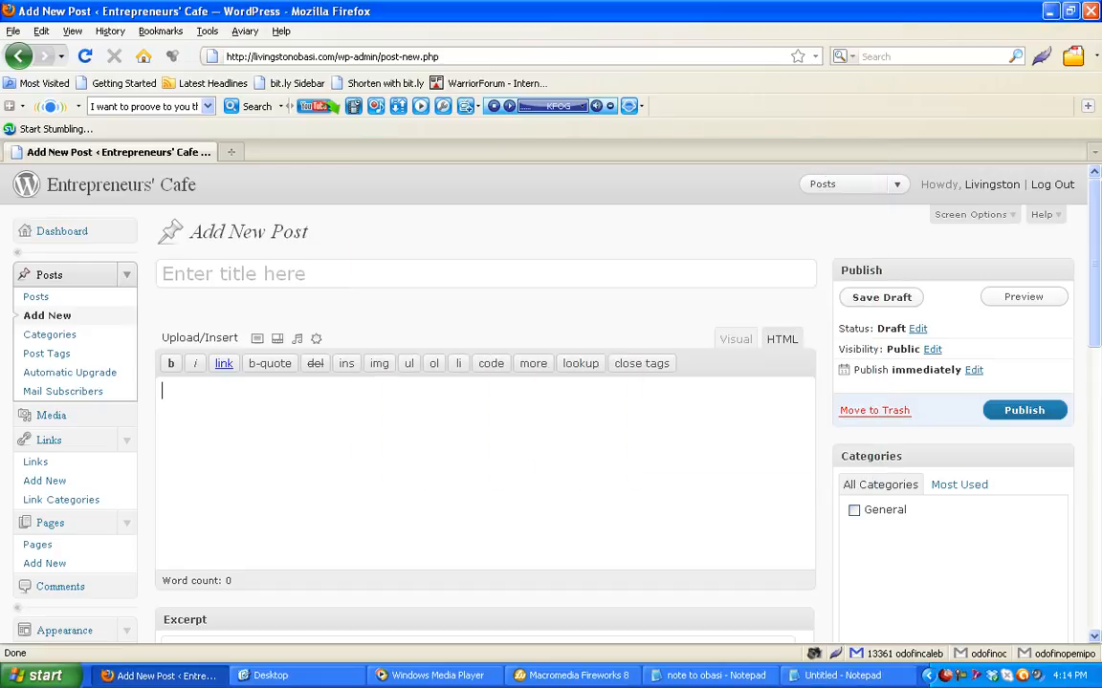
# - Write the entrepreneurship body text and title the post 'Success In Entrepreneurship', saving the draft
pyautogui.write('I want to prove to you that entrepreneurship is the way to real wealth and financial freedom and success is guaranteed for you.')
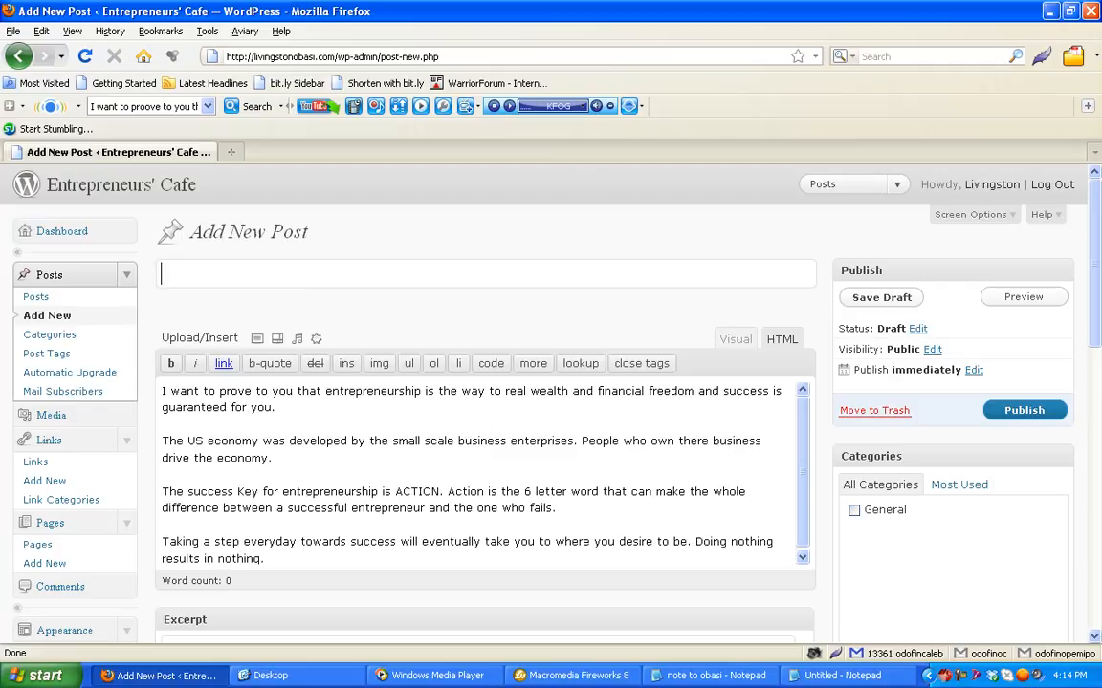
pyautogui.write('Succ')
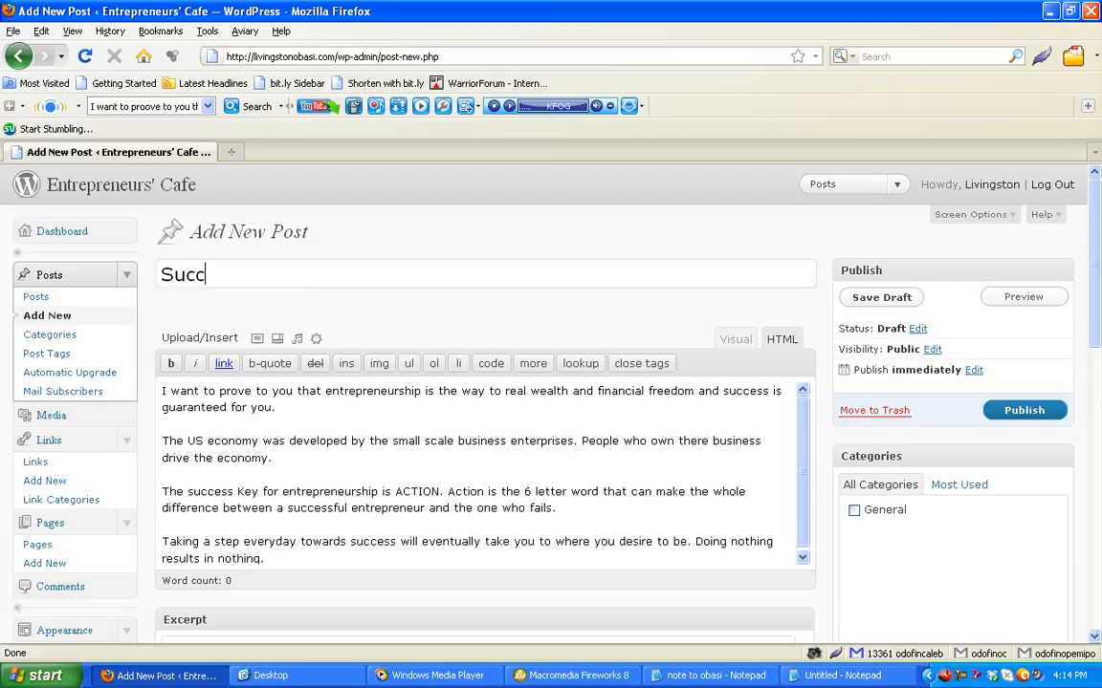
pyautogui.write('ess')
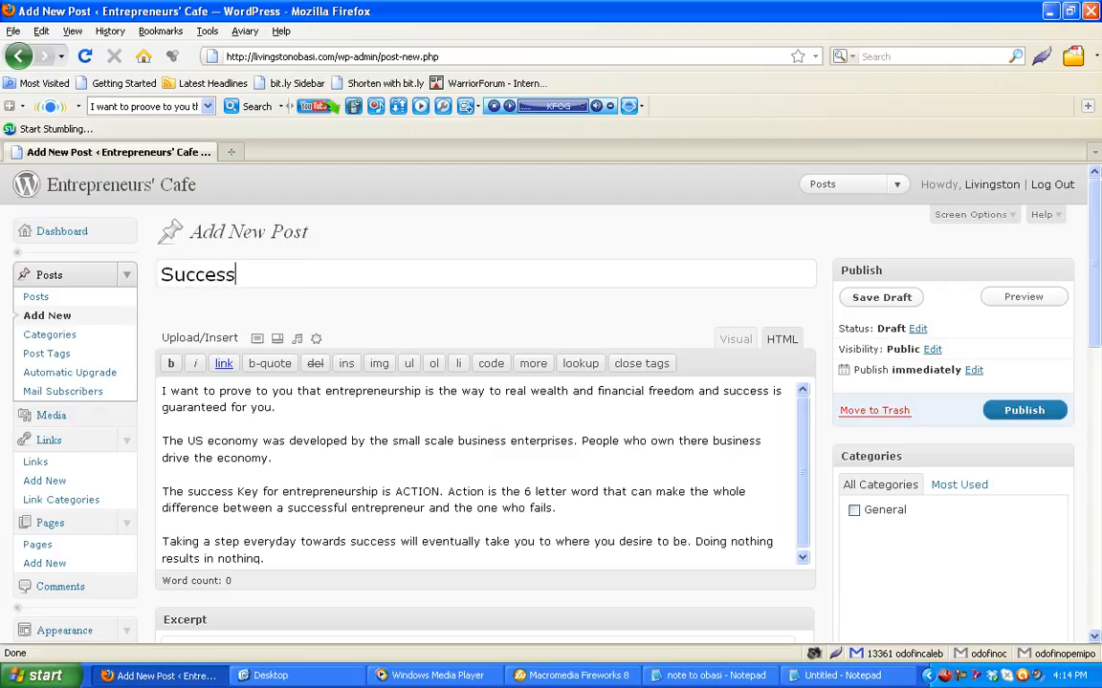
pyautogui.write('In En')
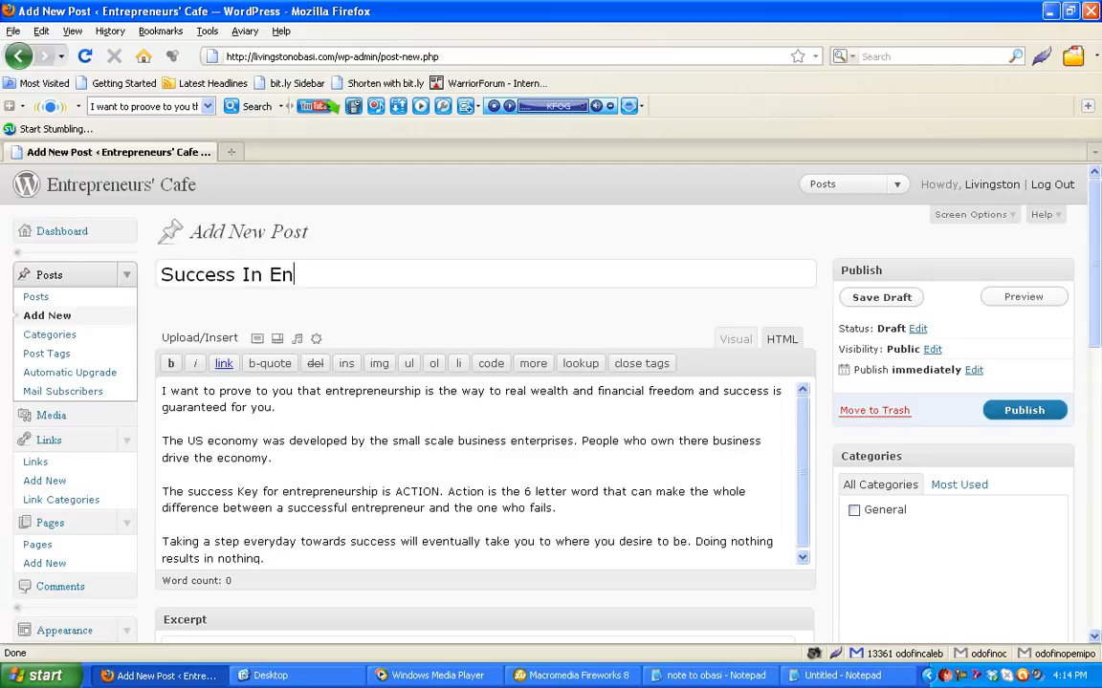
pyautogui.write('trepreneu')
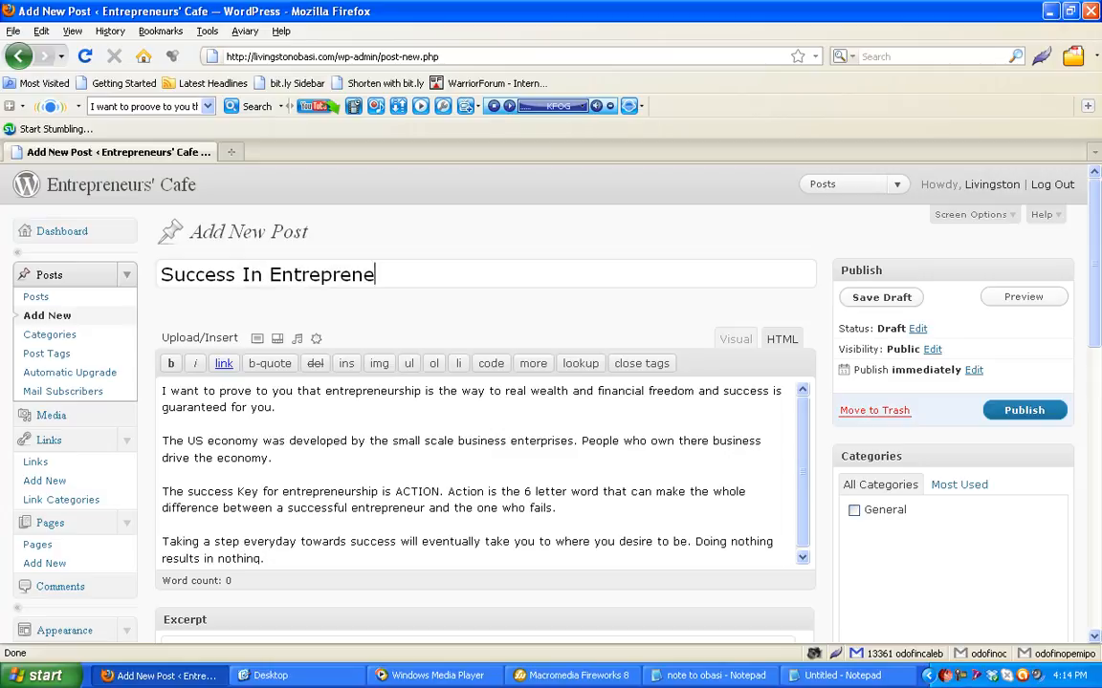
pyautogui.write('urshi')
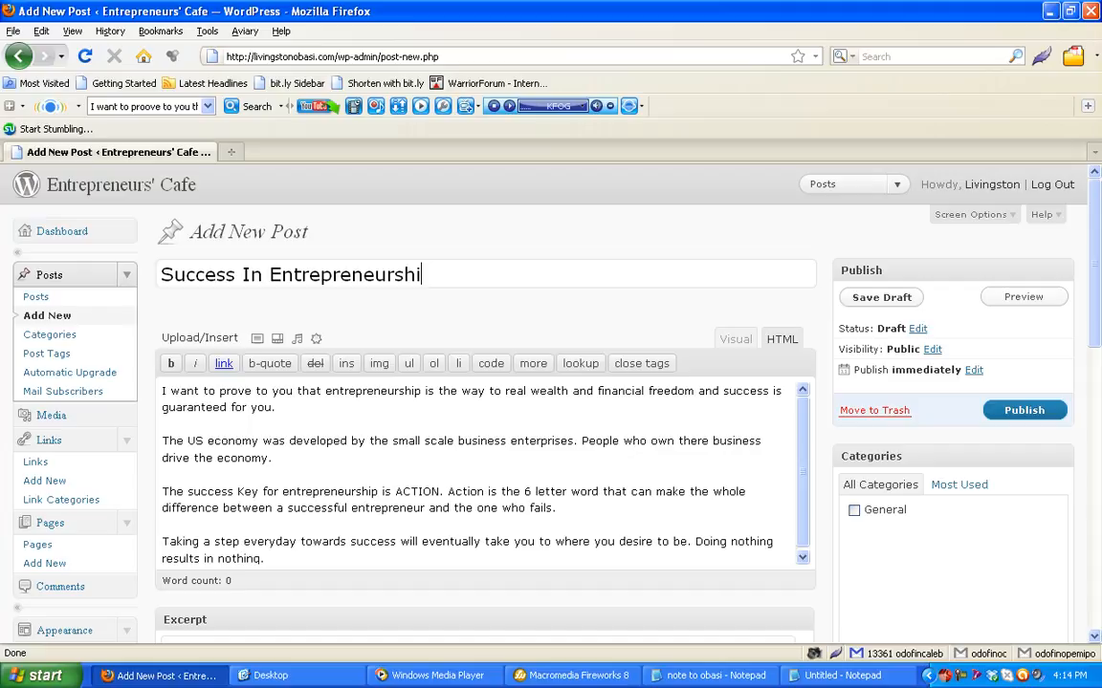
pyautogui.write('p')
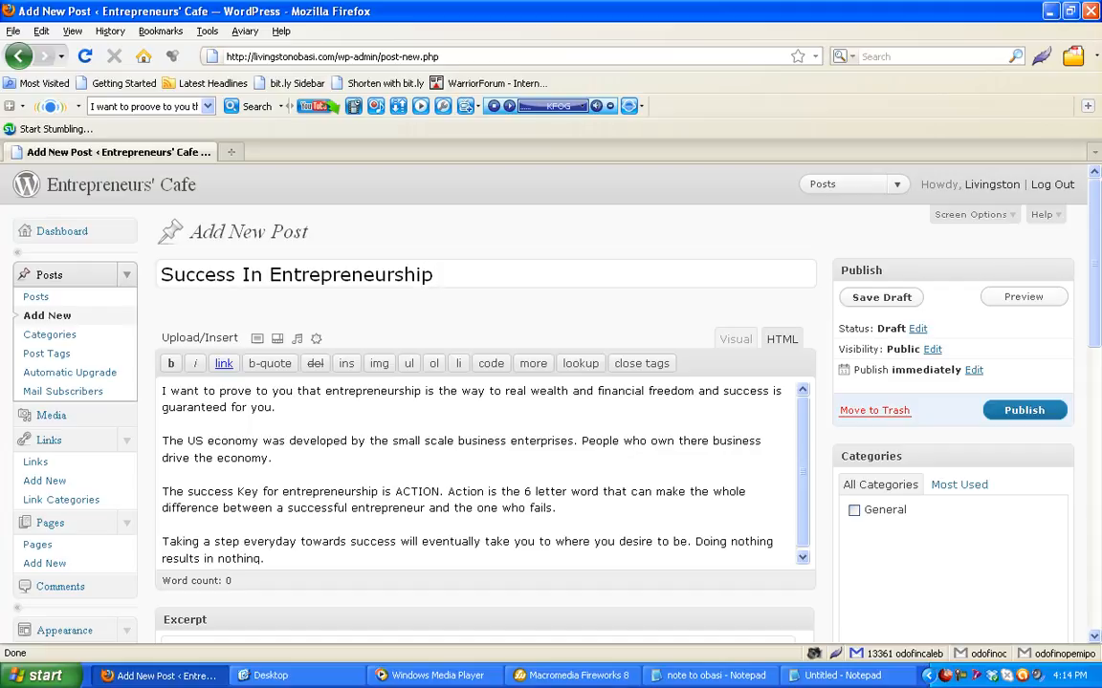
pyautogui.click(879, 298)
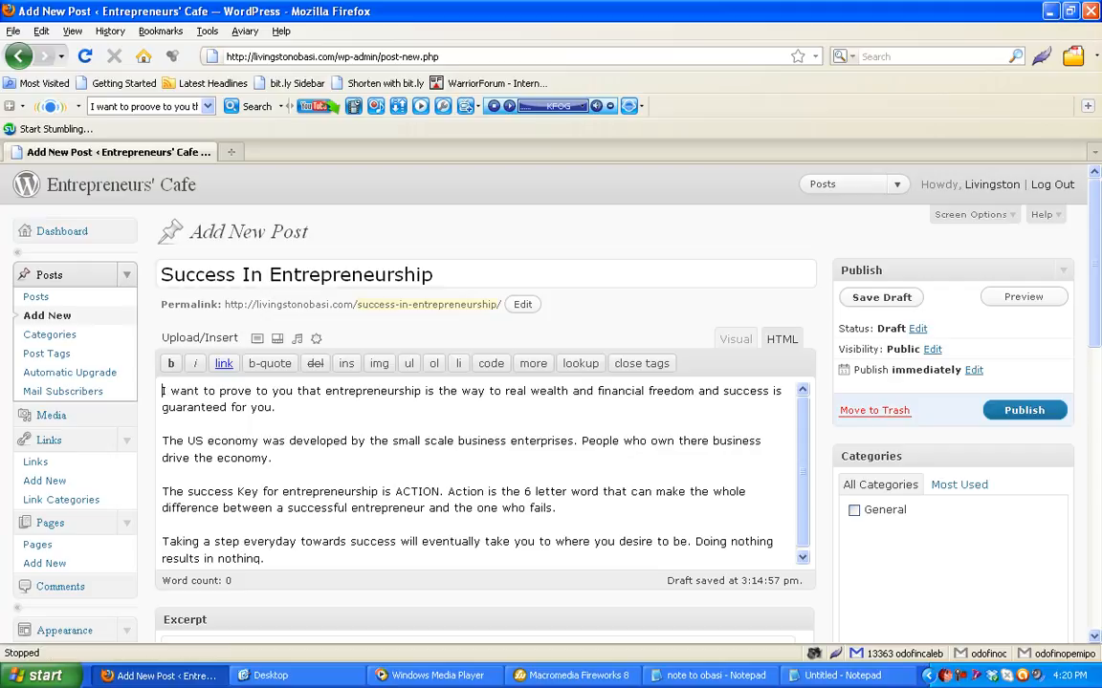
# - Add the tags 'success' and 'entrepreneurship' in the Post Tags box
pyautogui.scroll(-3)
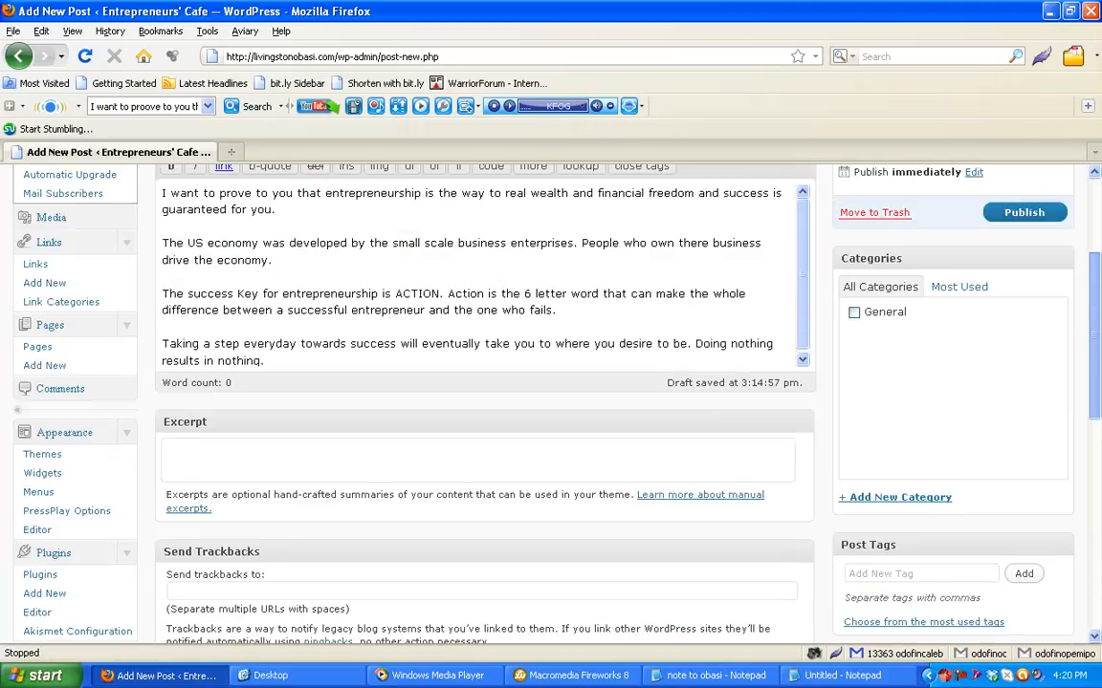
pyautogui.scroll(-3)
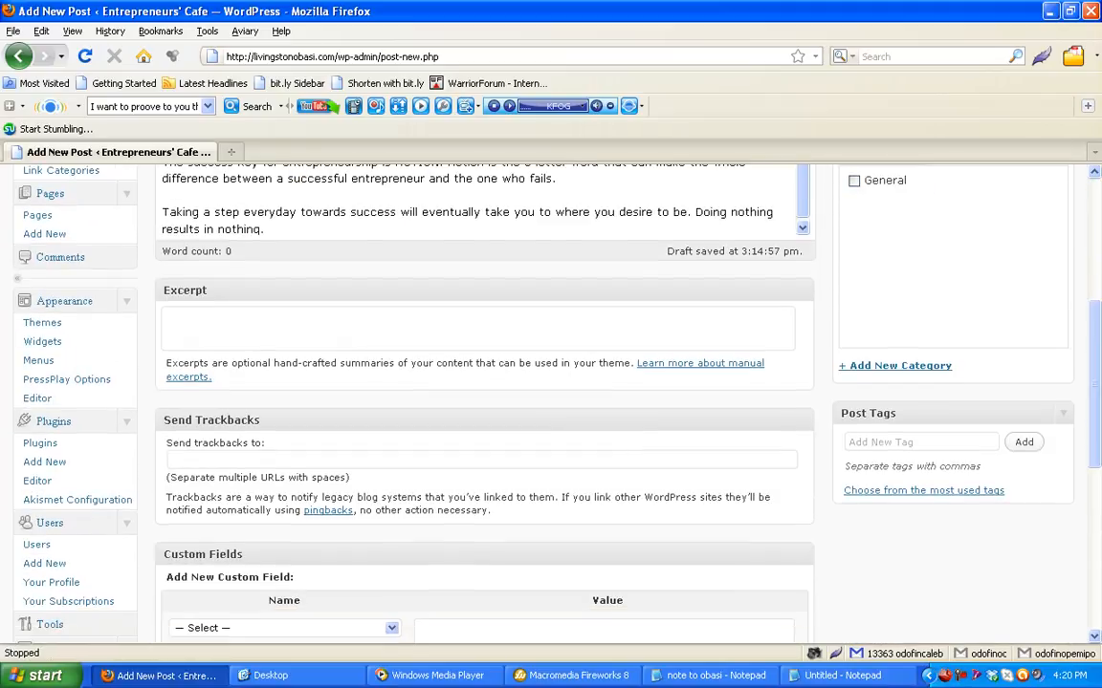
pyautogui.click(922, 442)
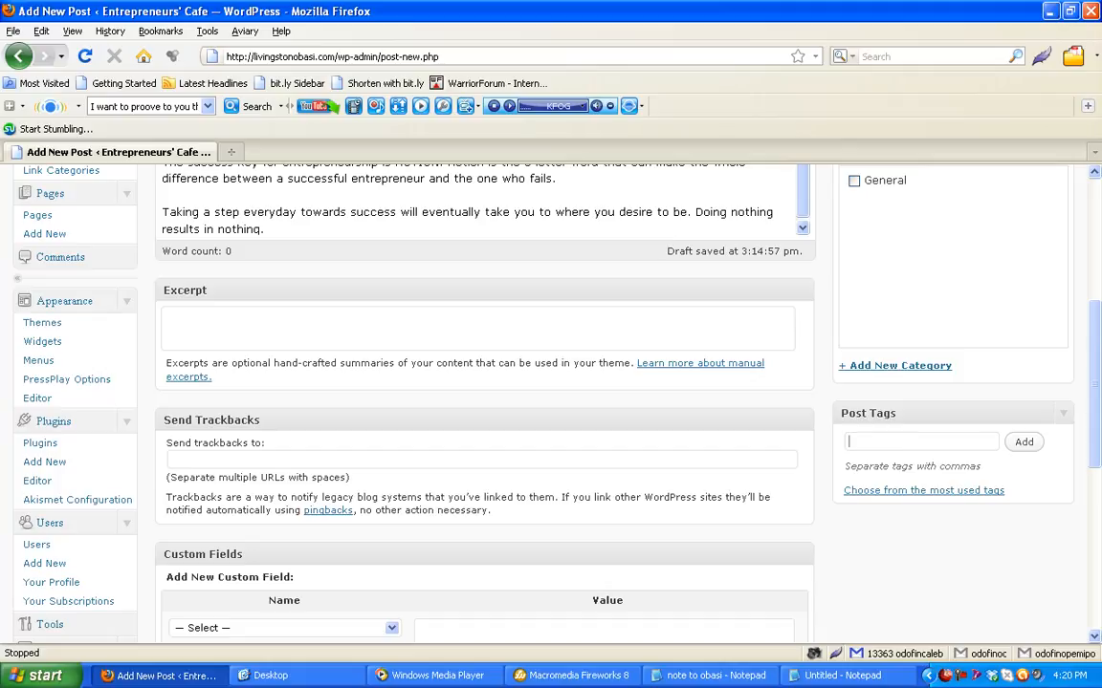
pyautogui.write('success,')
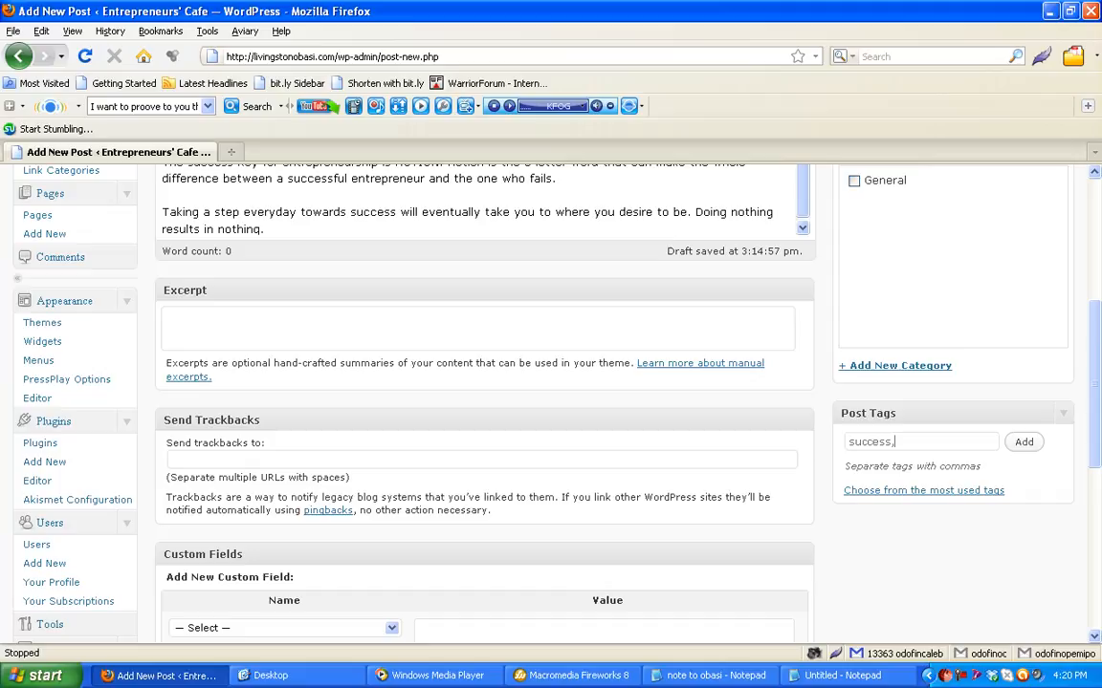
pyautogui.write('entrep')
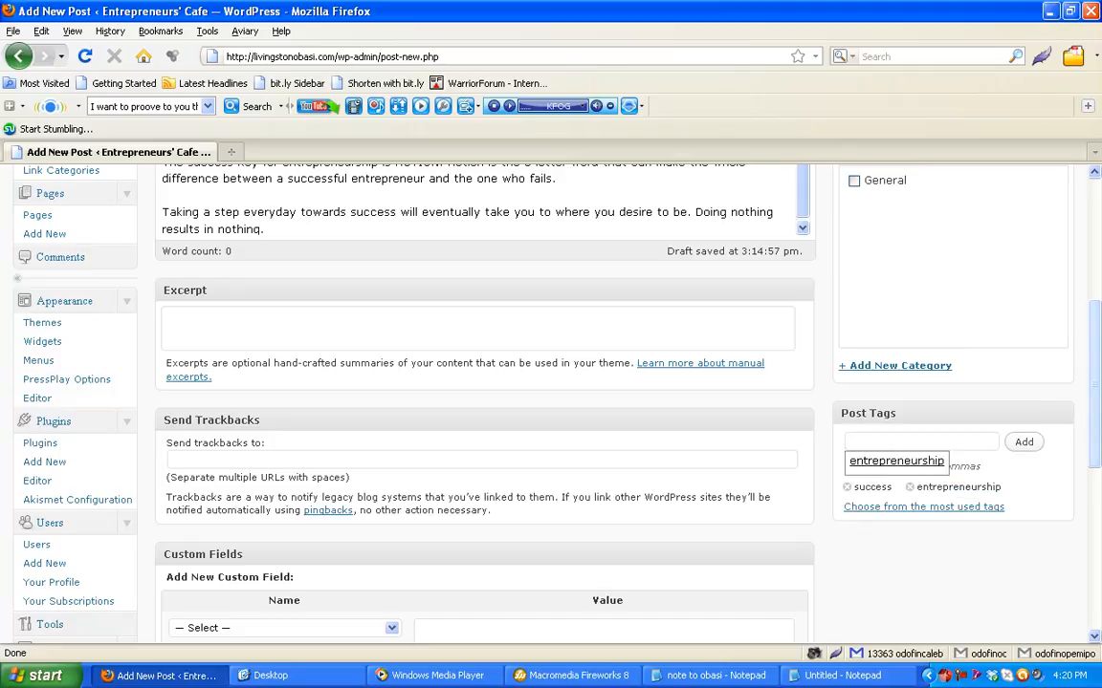
pyautogui.scroll(3)
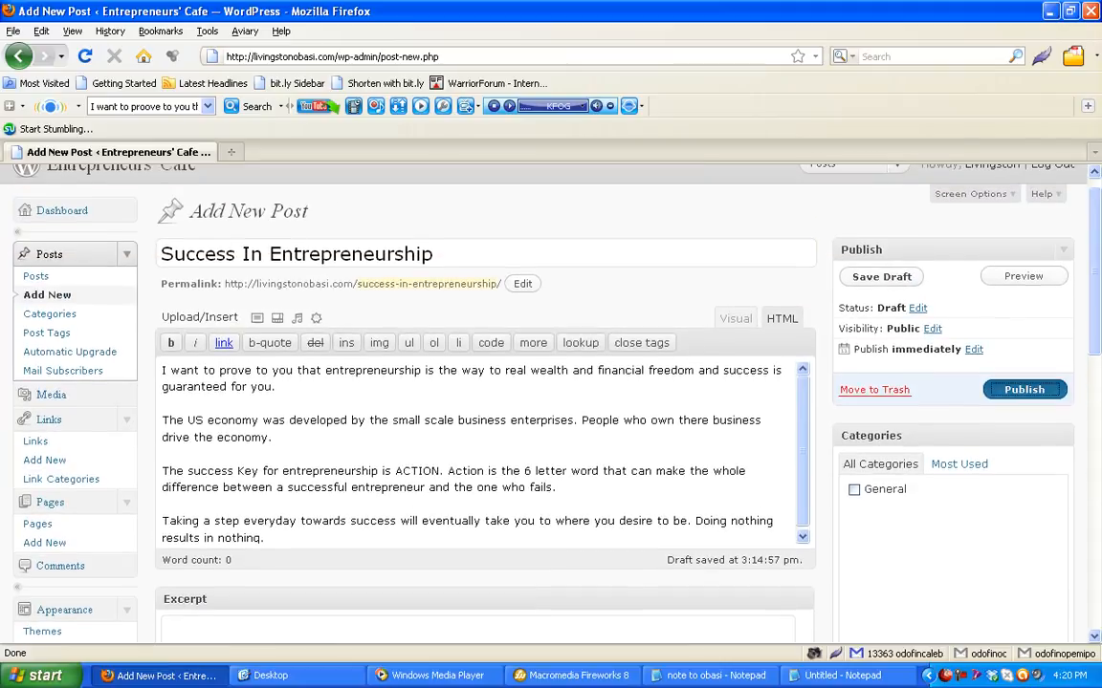
# - Publish the 'Success In Entrepreneurship' post
pyautogui.click(1023, 391)
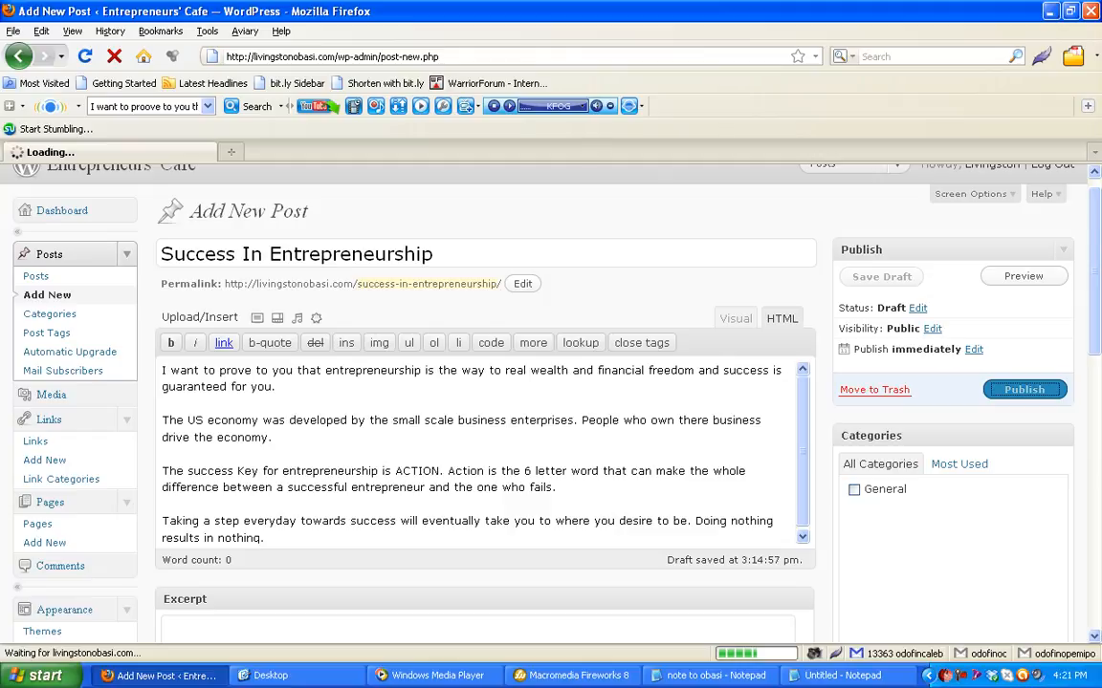
pyautogui.click(1023, 390)
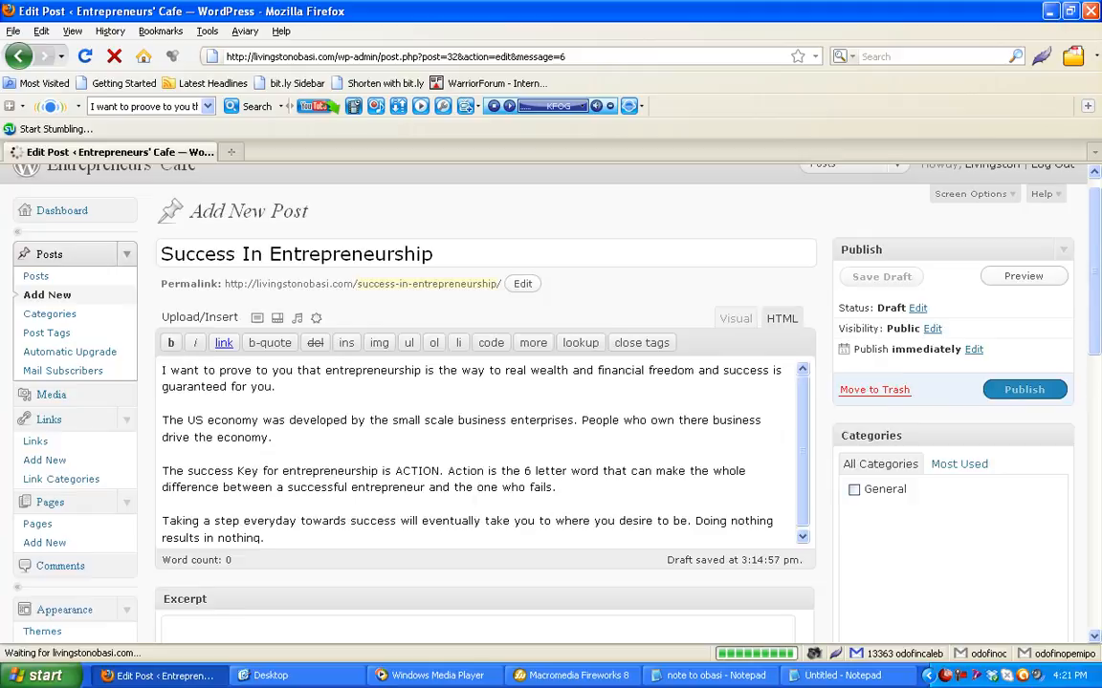
pyautogui.click(1023, 390)
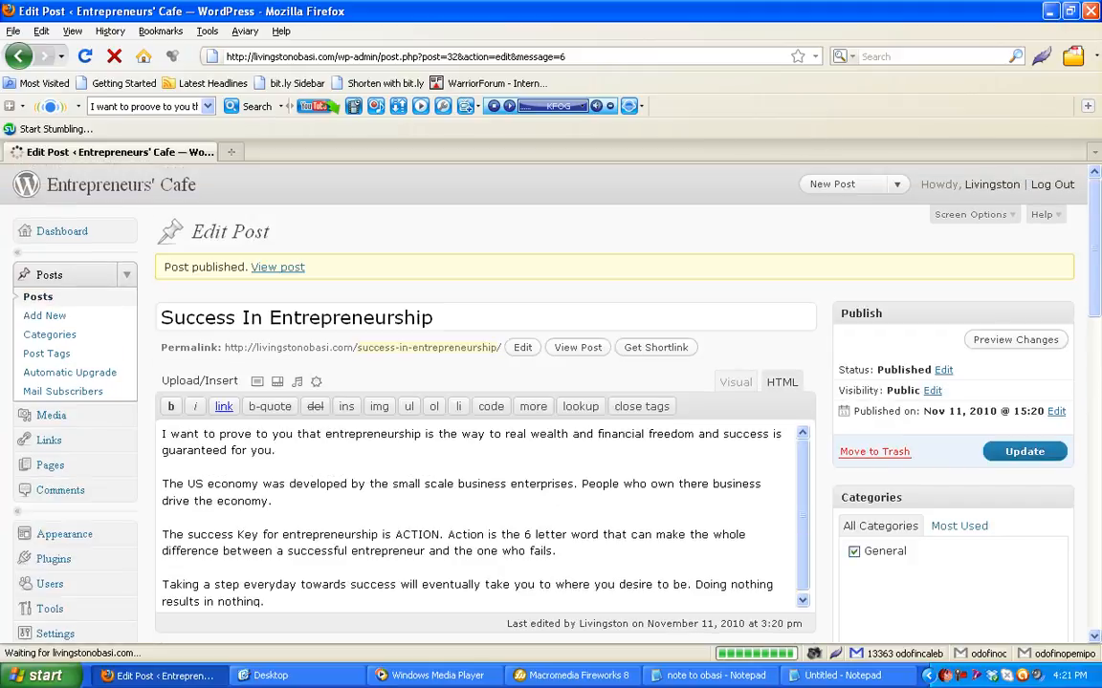
# - View the live post via 'View post' in a new tab, switching between it and the editor
pyautogui.click(50, 440)
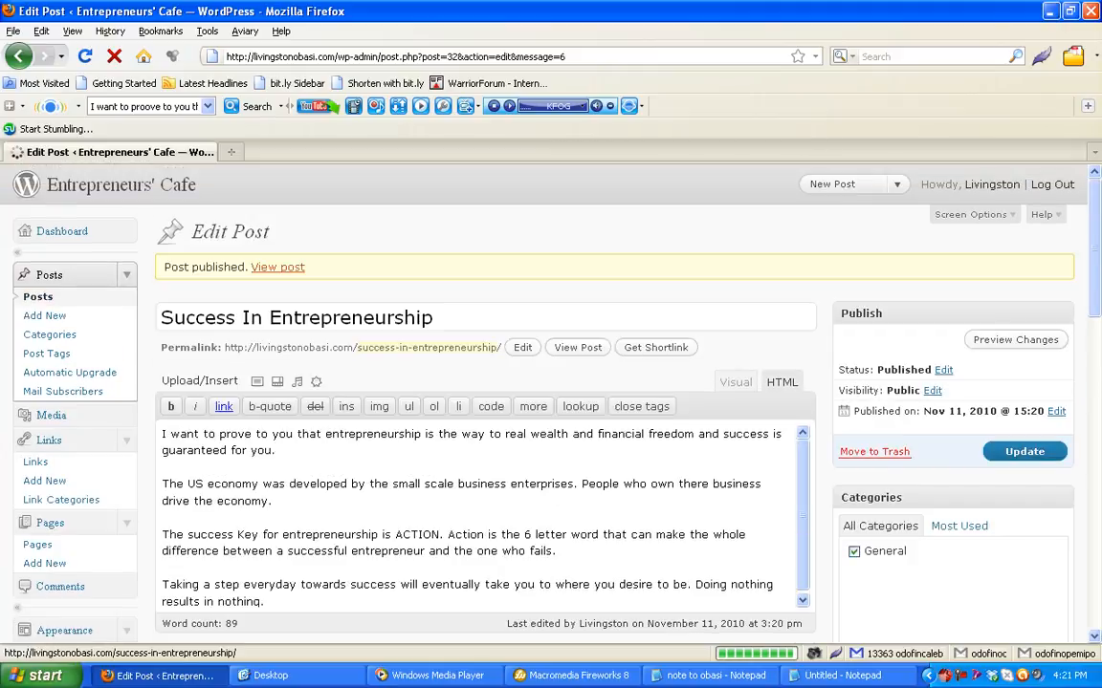
pyautogui.rightClick(277, 267)
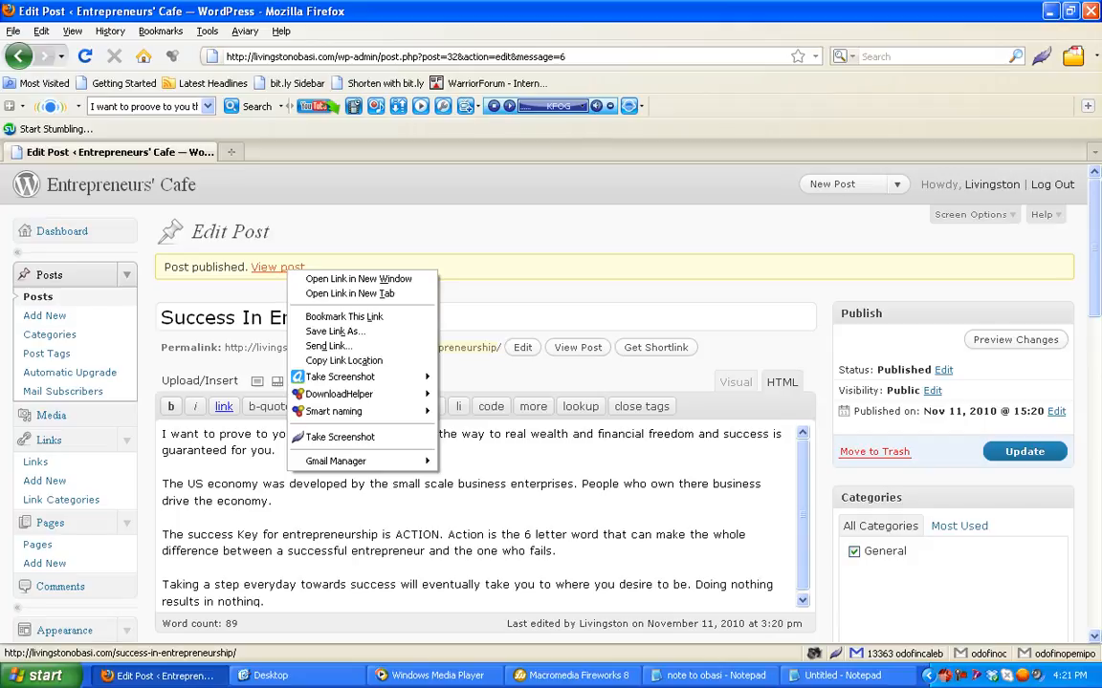
pyautogui.click(350, 294)
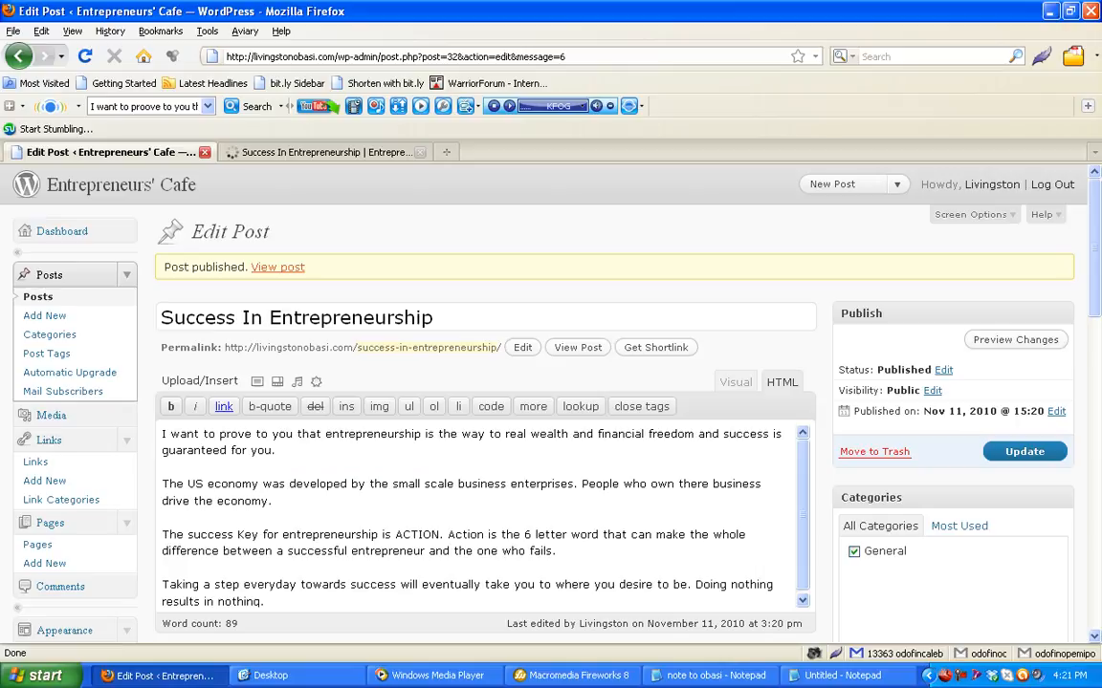
pyautogui.click(325, 153)
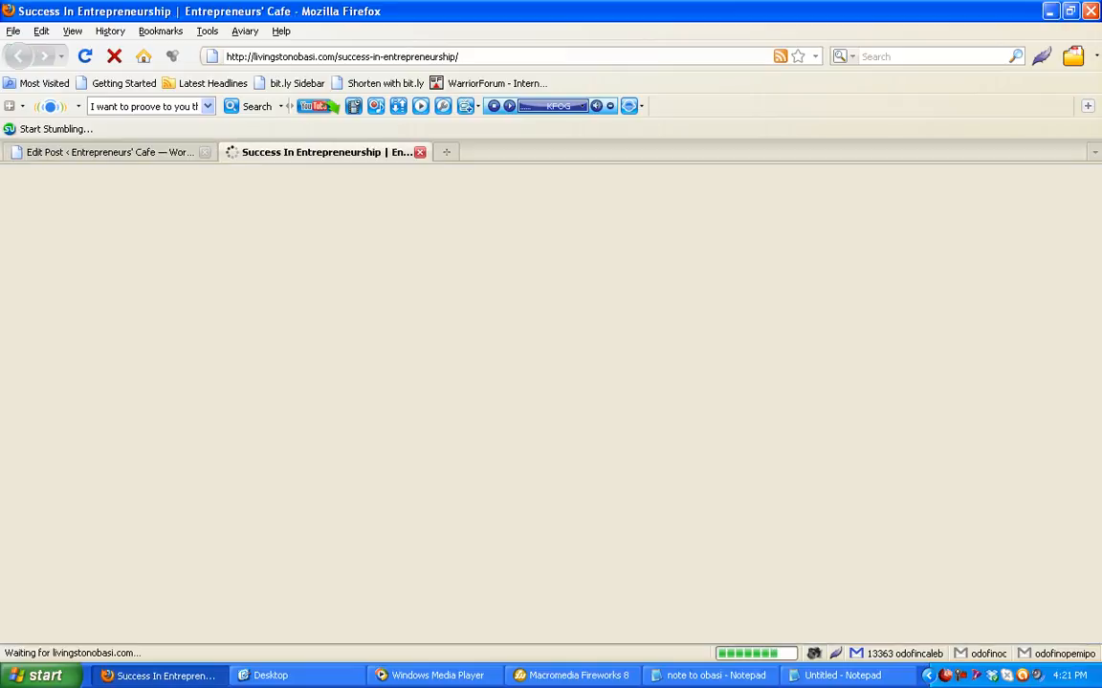
pyautogui.click(111, 153)
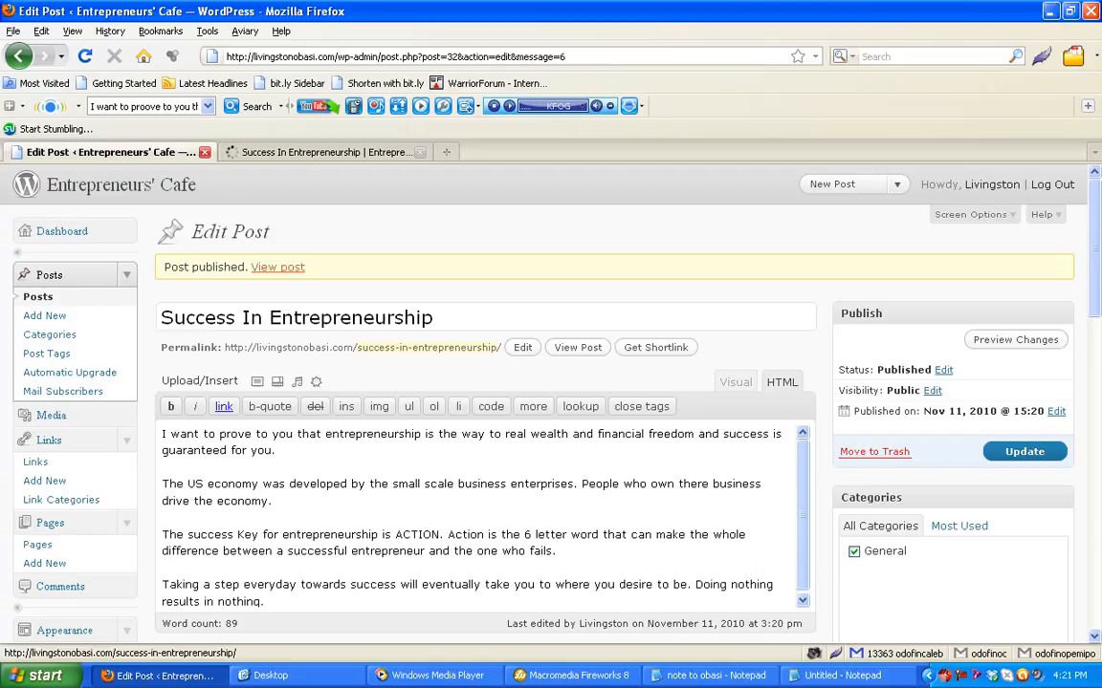
pyautogui.moveTo(325, 153)
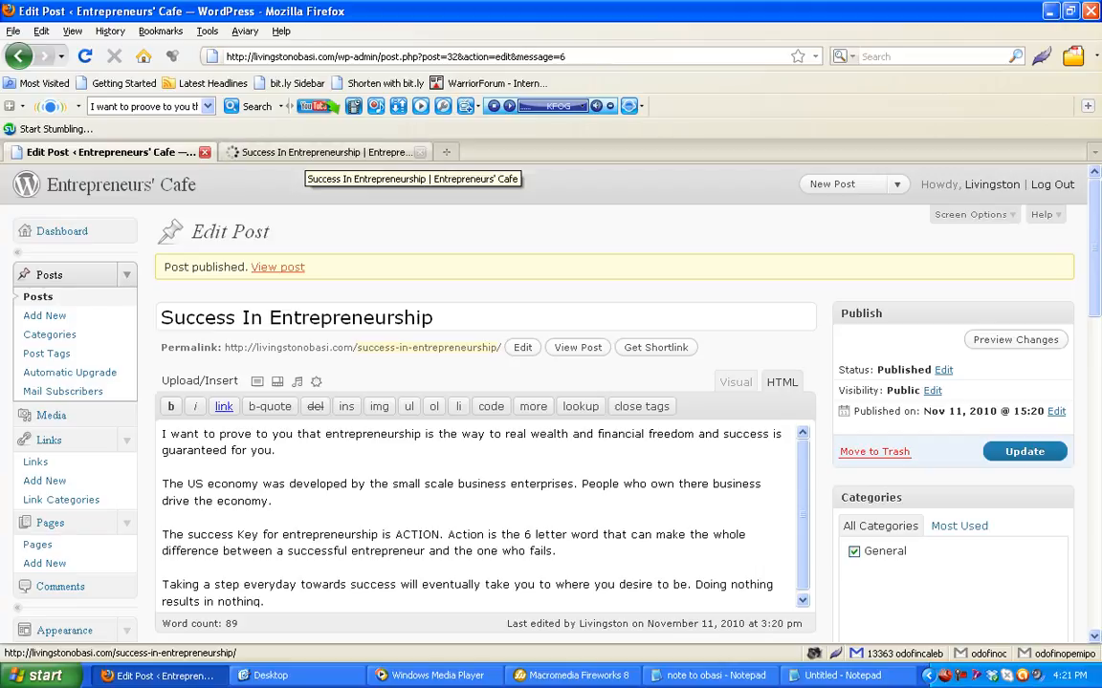
pyautogui.click(321, 153)
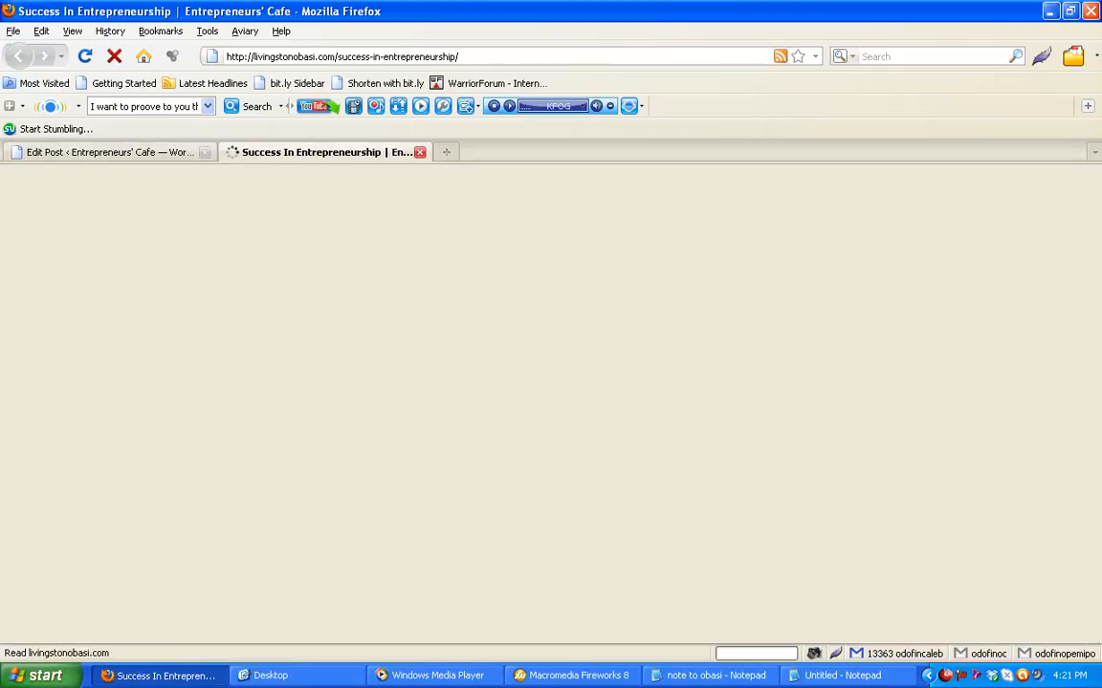
pyautogui.click(107, 153)
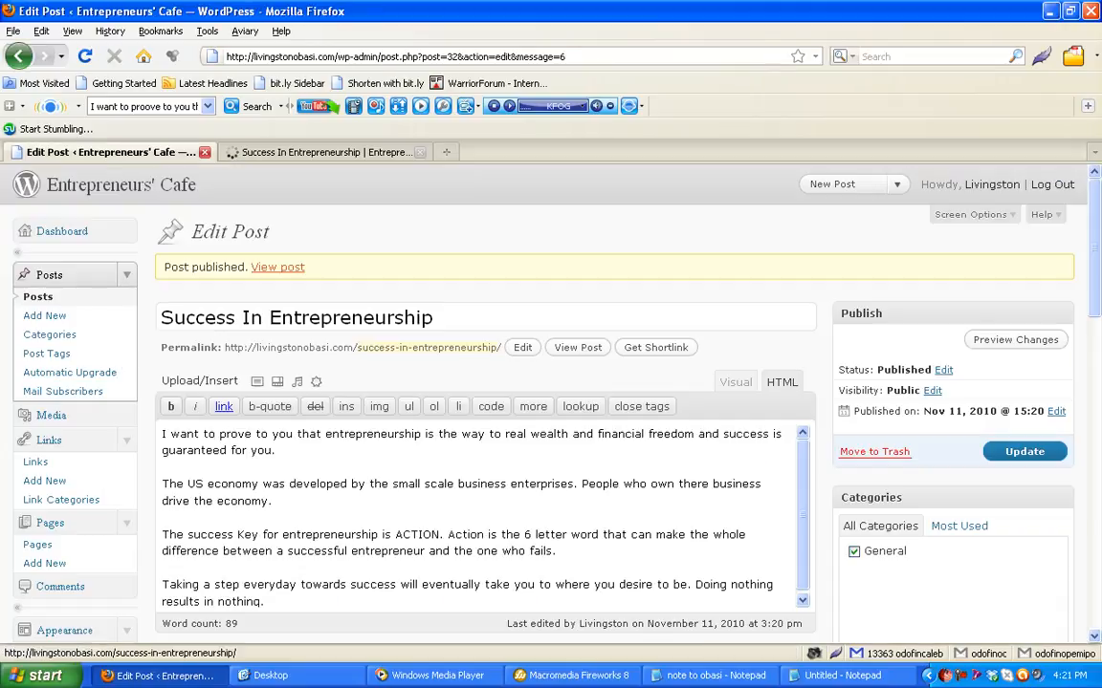